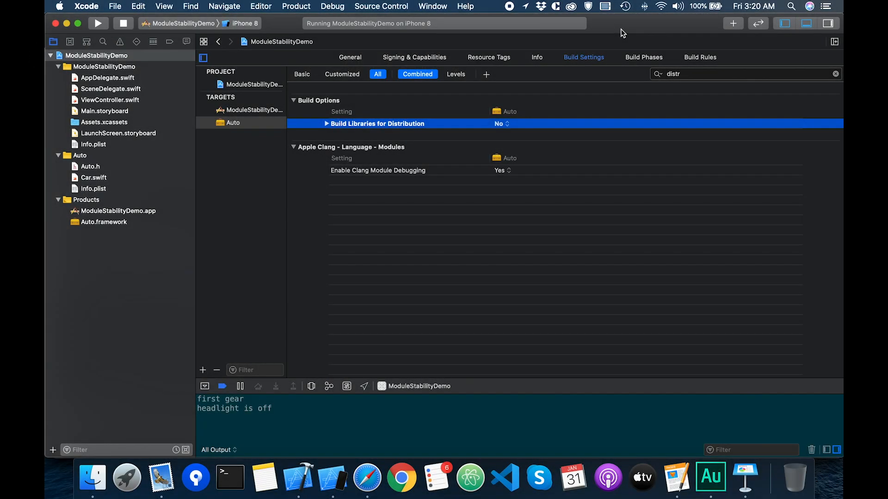
pyautogui.moveTo(602, 39)
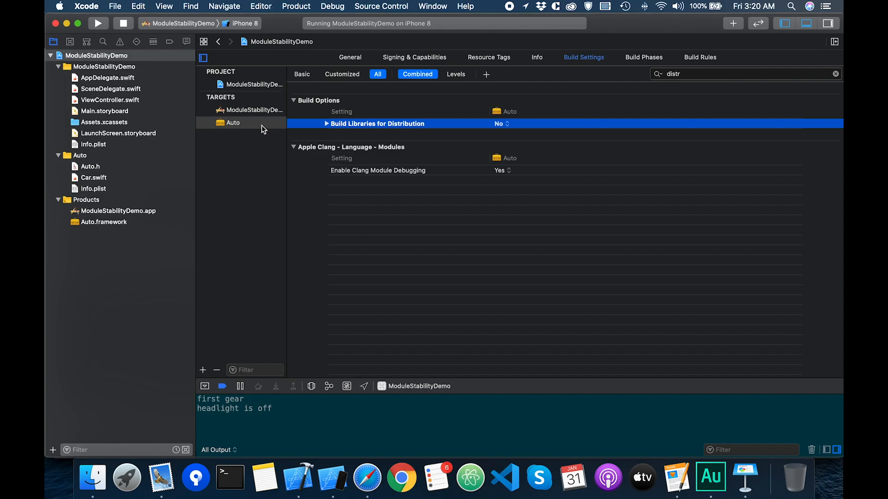
# Open Car.swift from the Auto group in the Project navigator
pyautogui.click(93, 178)
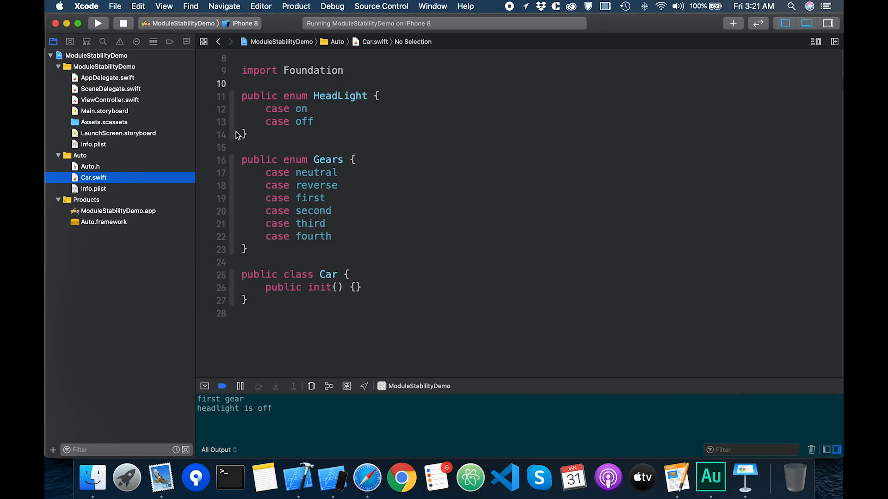
# Switch the active scheme to Auto and bring up the Auto.framework product's context menu
pyautogui.click(180, 23)
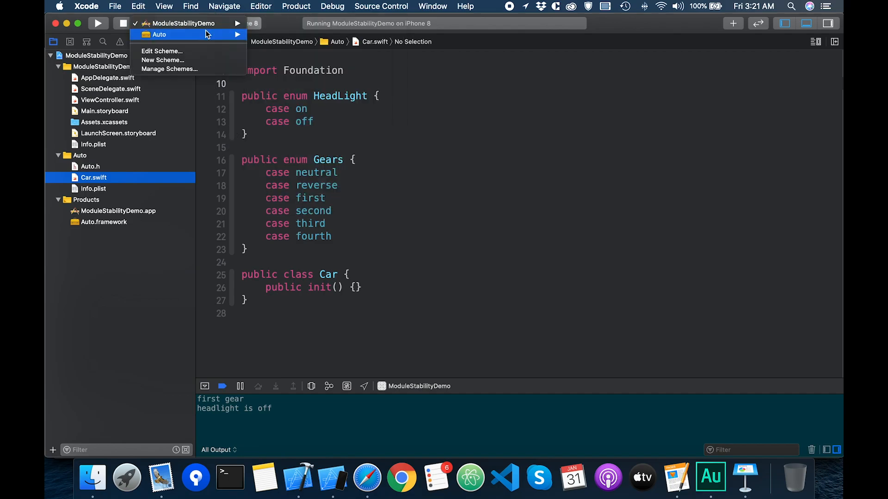
pyautogui.click(159, 34)
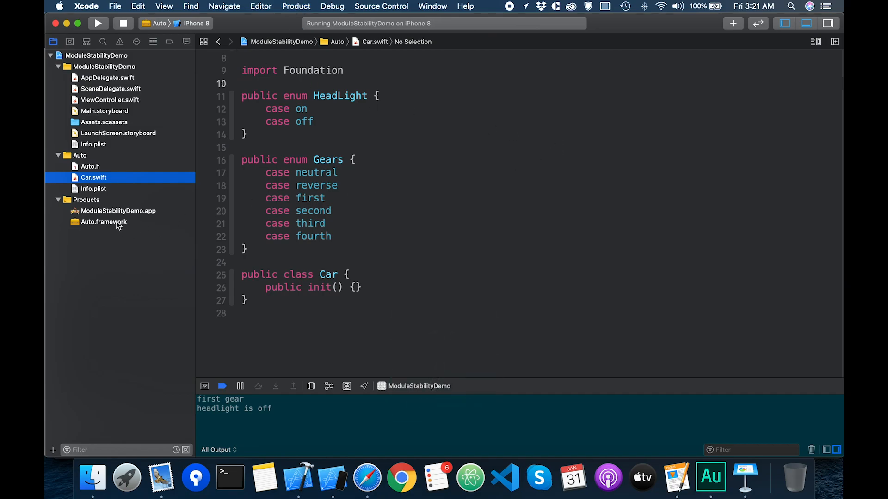
pyautogui.rightClick(104, 222)
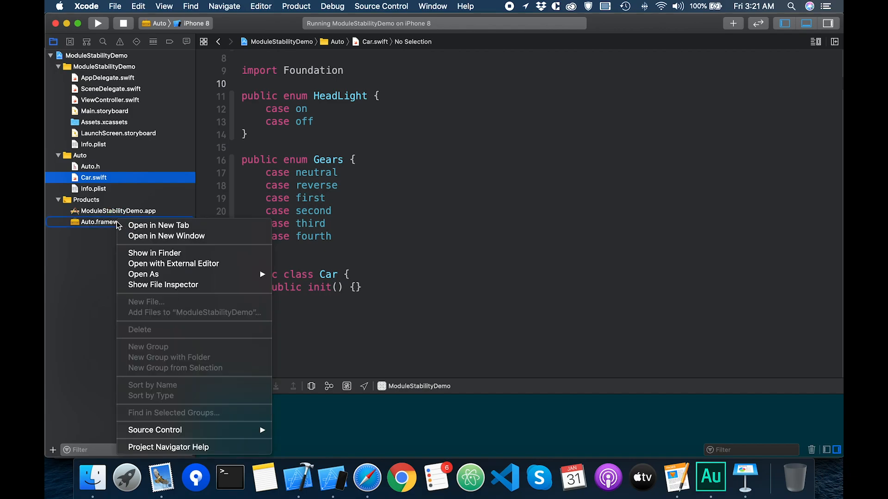
# Show Auto.framework in Finder and expand its folders down to Modules
pyautogui.click(154, 252)
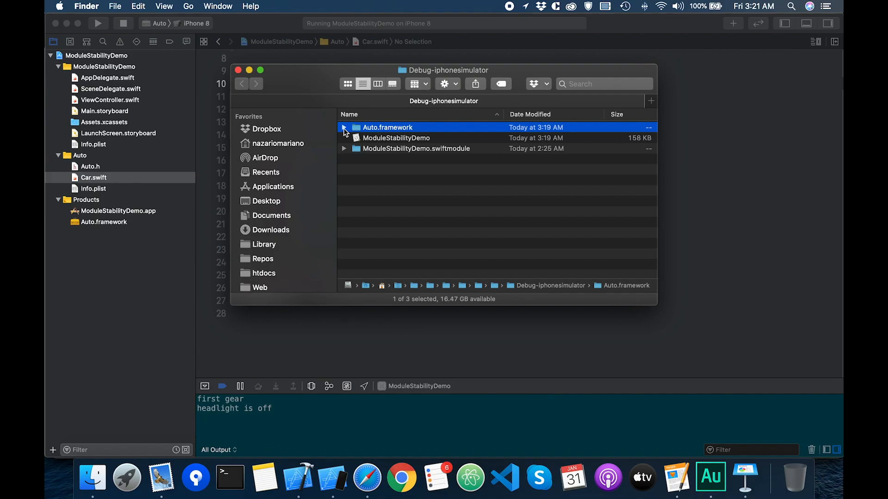
pyautogui.click(343, 128)
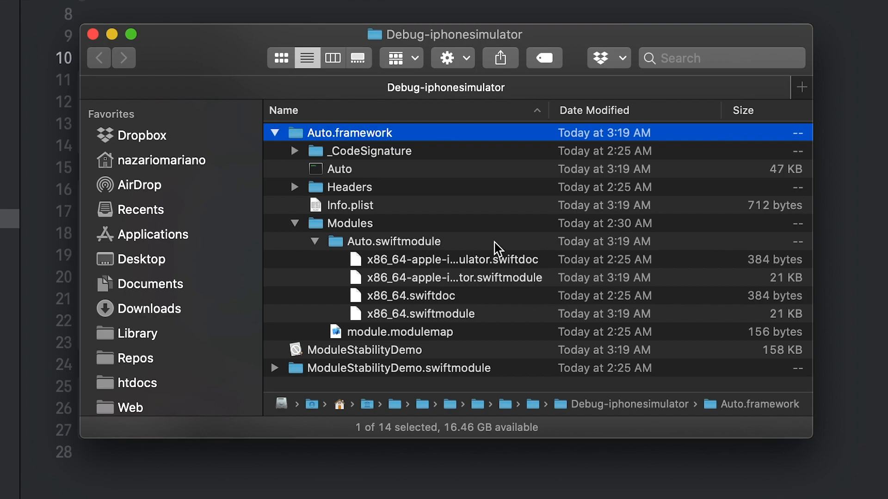
pyautogui.moveTo(551, 270)
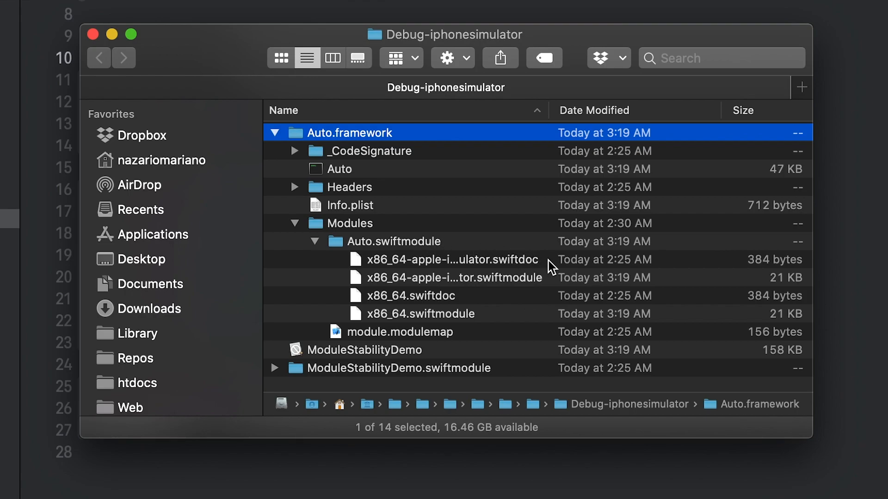
pyautogui.click(453, 277)
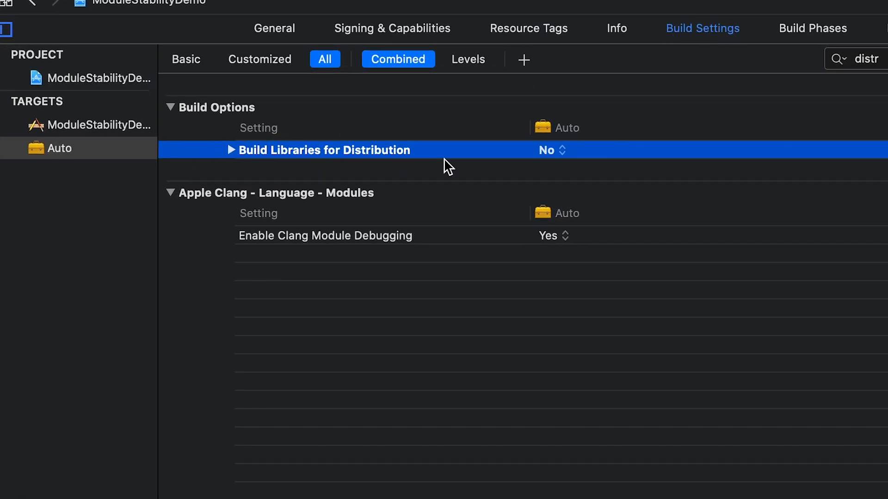
# Set Build Libraries for Distribution to Yes and rebuild Auto via Product > Build
pyautogui.click(550, 149)
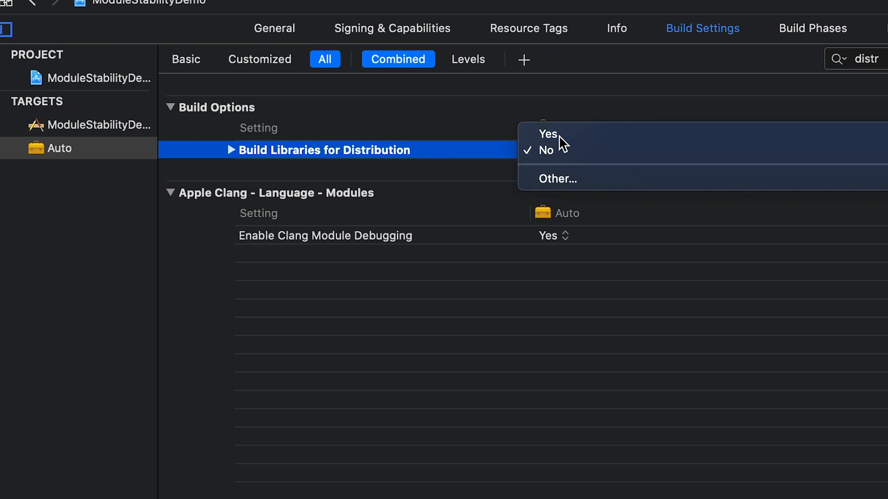
pyautogui.click(546, 134)
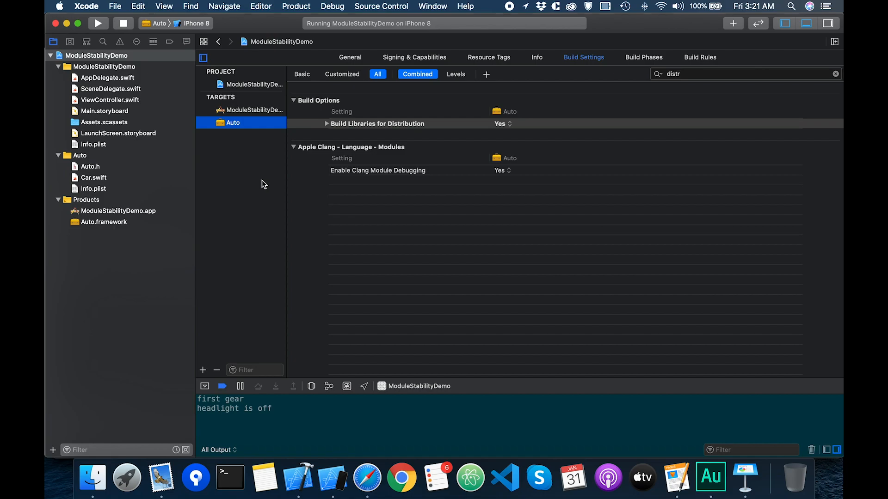
pyautogui.click(295, 6)
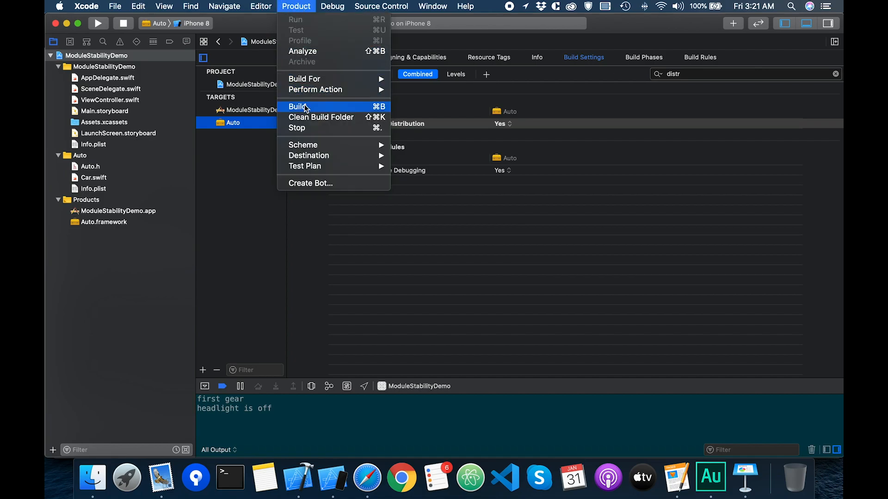
pyautogui.click(297, 106)
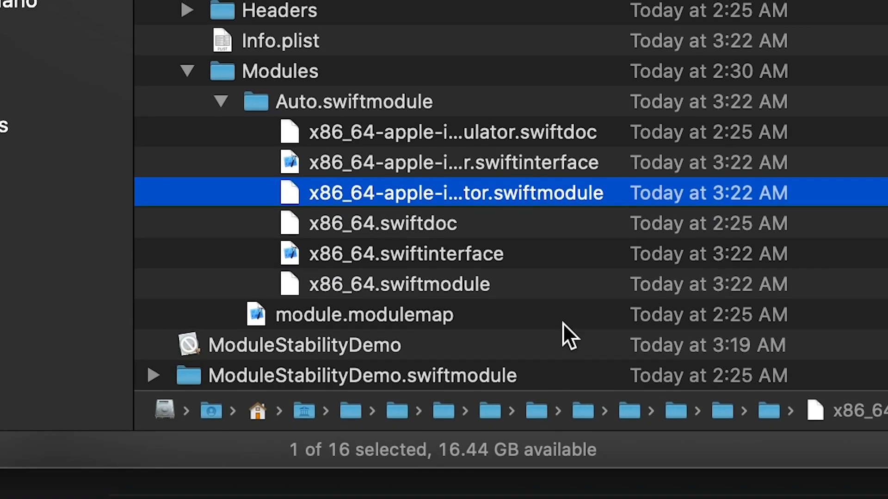
pyautogui.moveTo(558, 277)
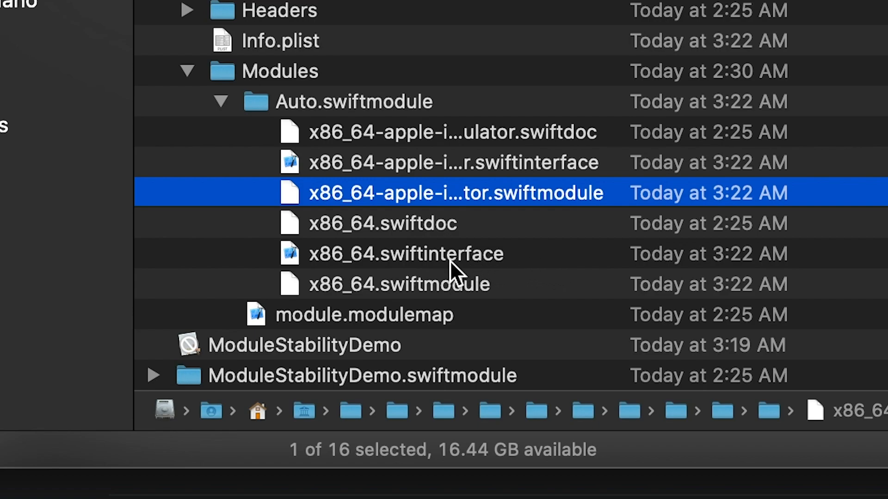
pyautogui.moveTo(521, 266)
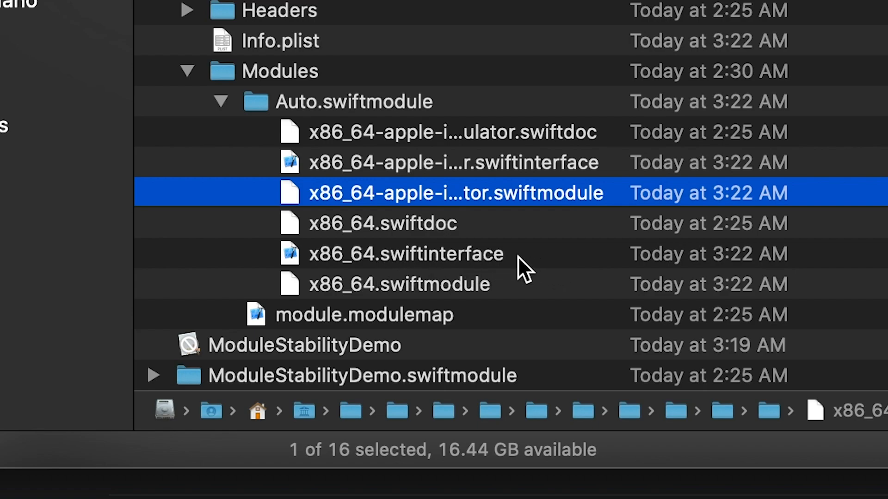
# Select x86_64.swiftinterface inside Modules > Auto.swiftmodule in Finder
pyautogui.click(406, 254)
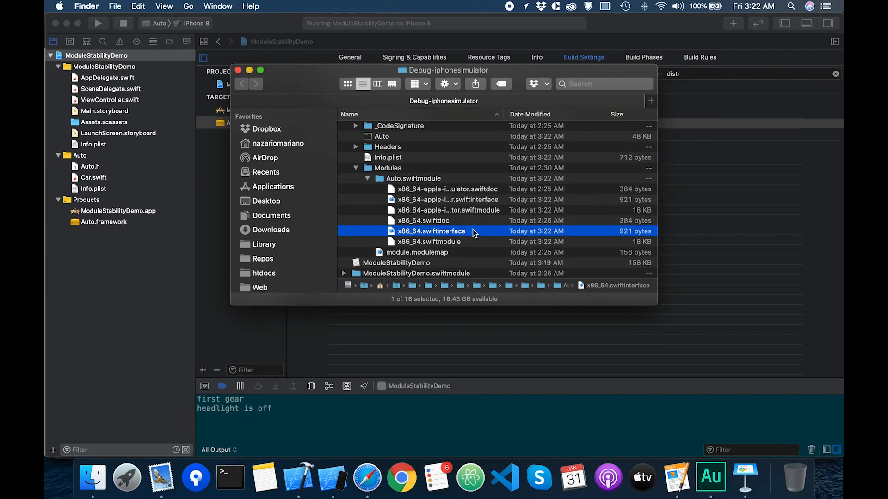
# Open x86_64.swiftinterface in Xcode and scroll through its public HeadLight, Gears and Car declarations
pyautogui.doubleClick(432, 231)
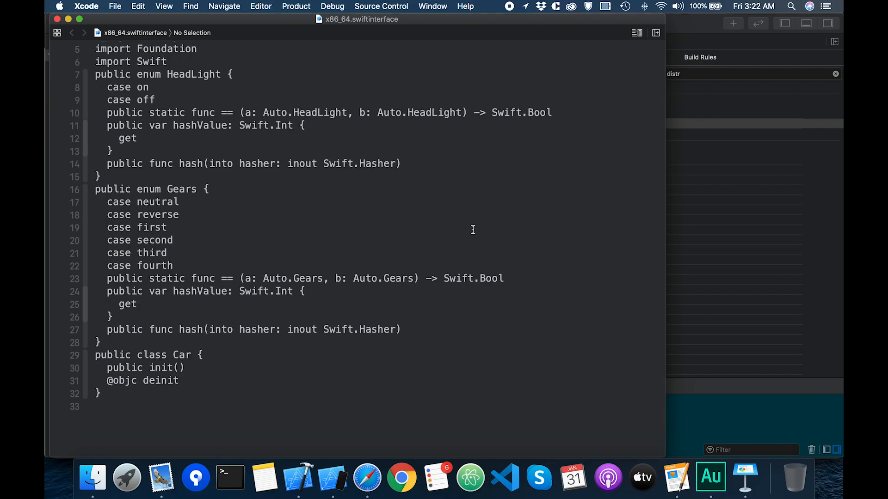
pyautogui.scroll(3)
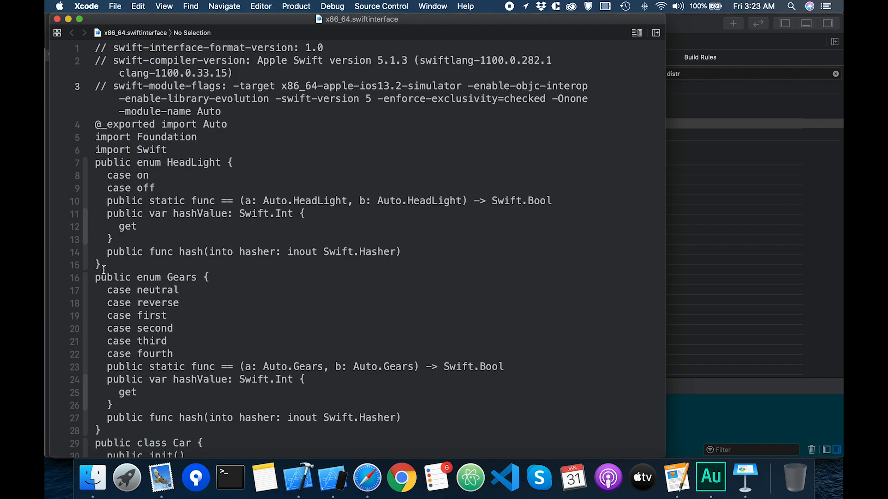
pyautogui.scroll(-3)
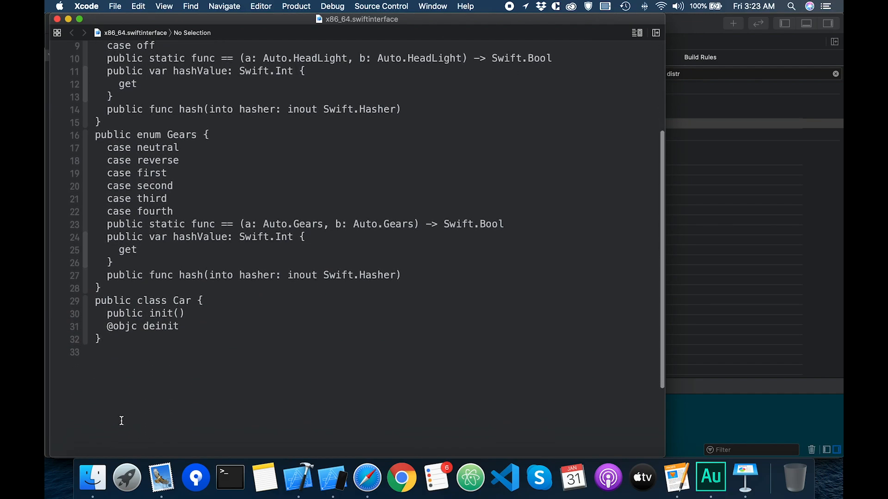
pyautogui.scroll(-3)
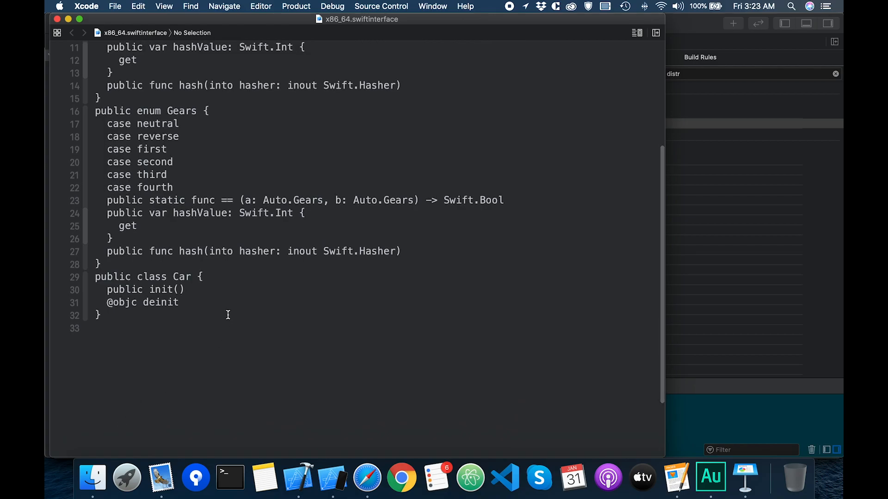